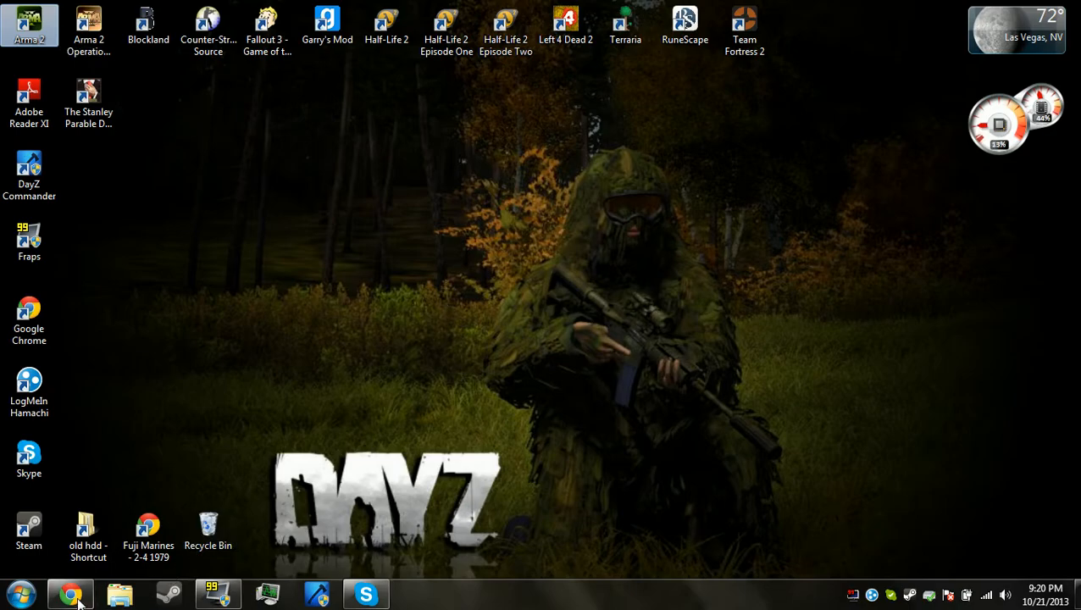
pyautogui.moveTo(74, 606)
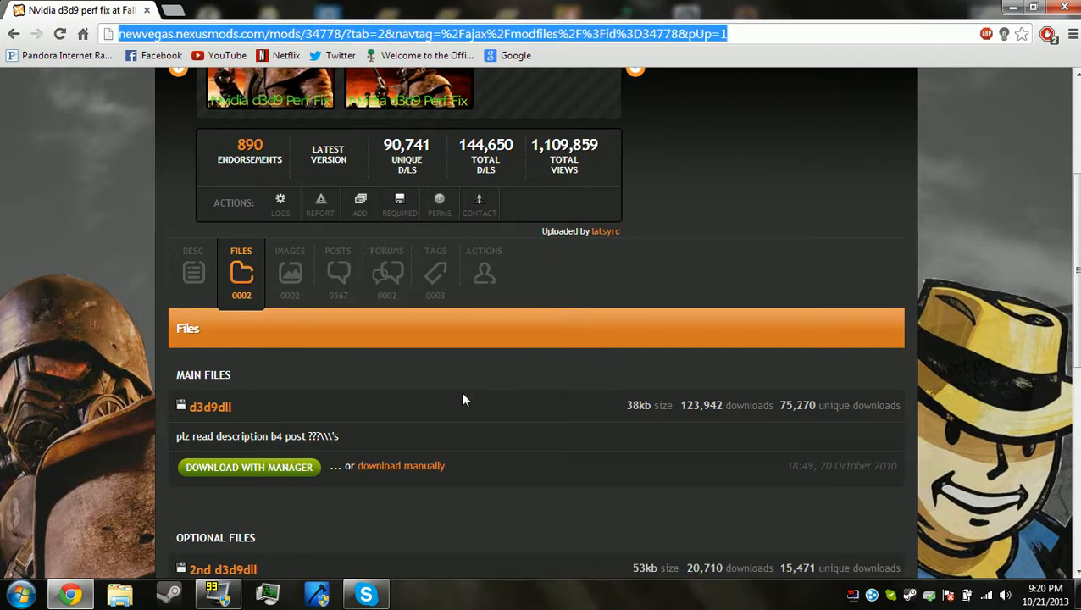
pyautogui.moveTo(464, 402)
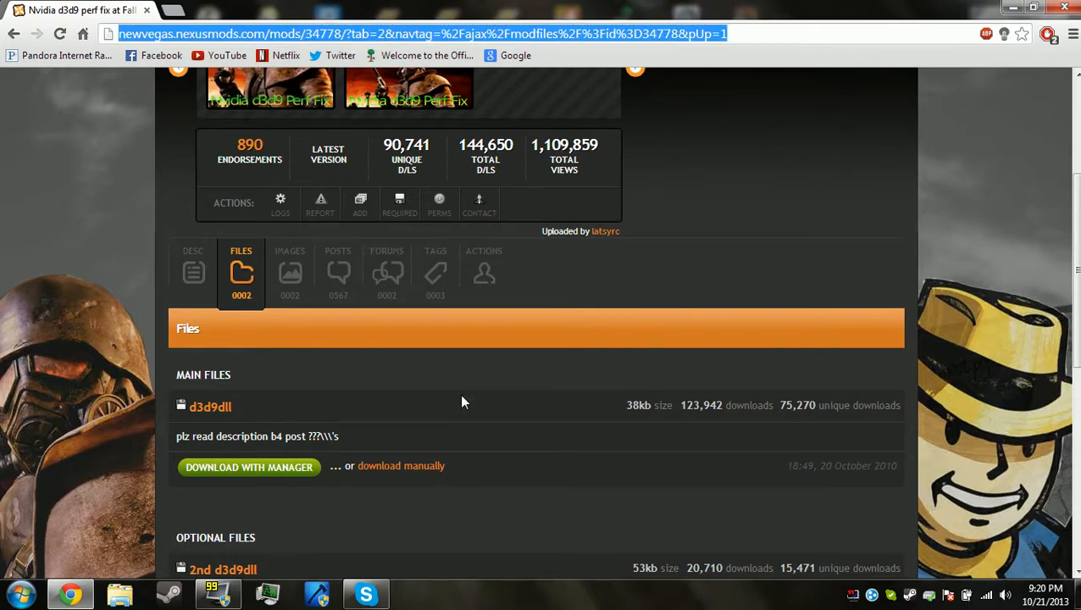
# Start a manual download of the main d3d9 dll file from the Main Files section
pyautogui.scroll(-3)
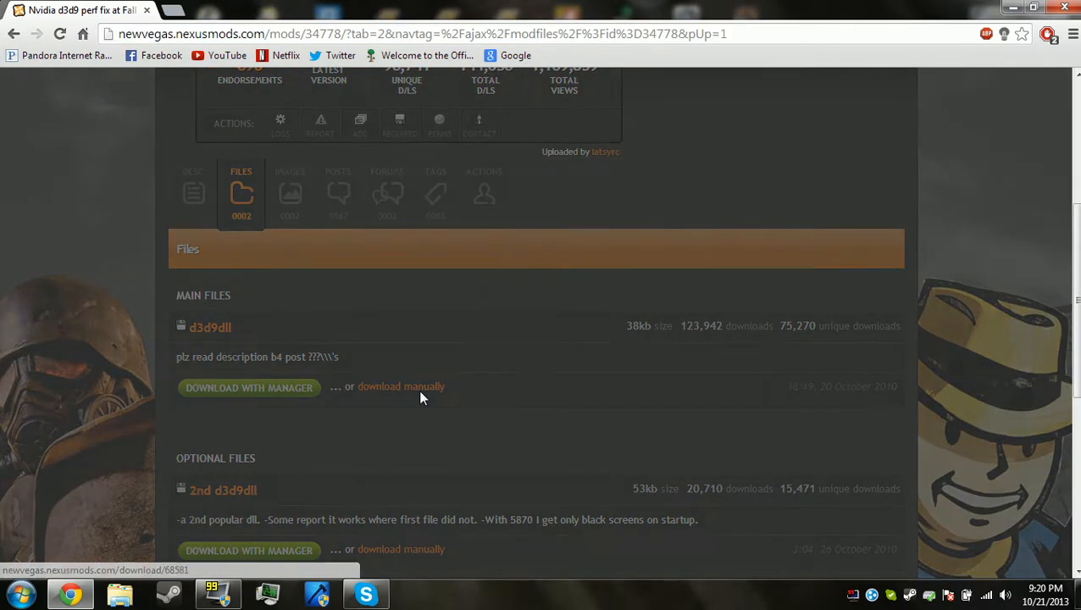
pyautogui.click(249, 386)
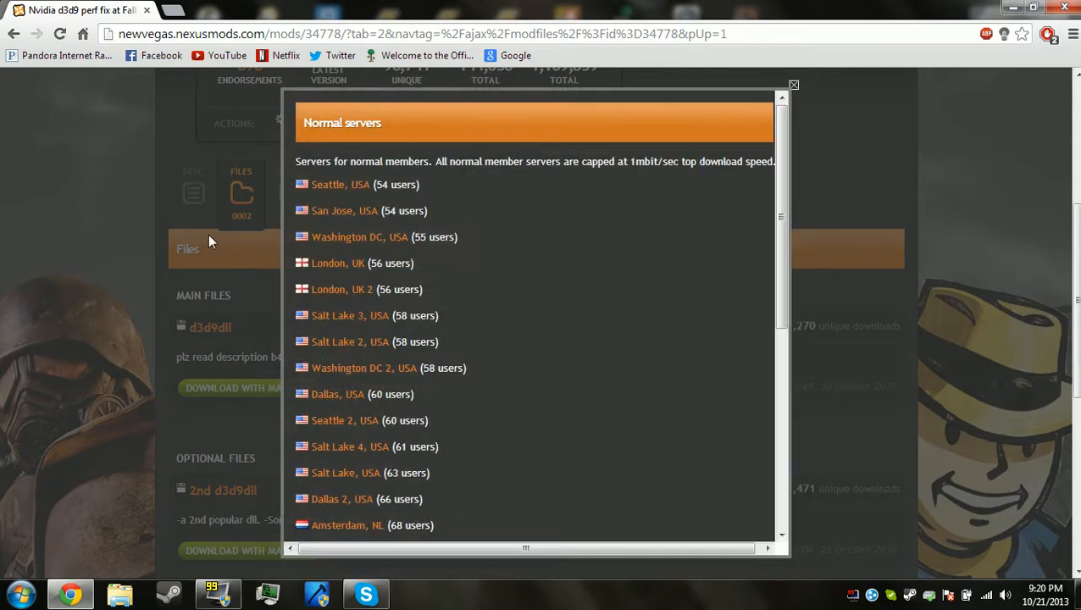
pyautogui.moveTo(356, 207)
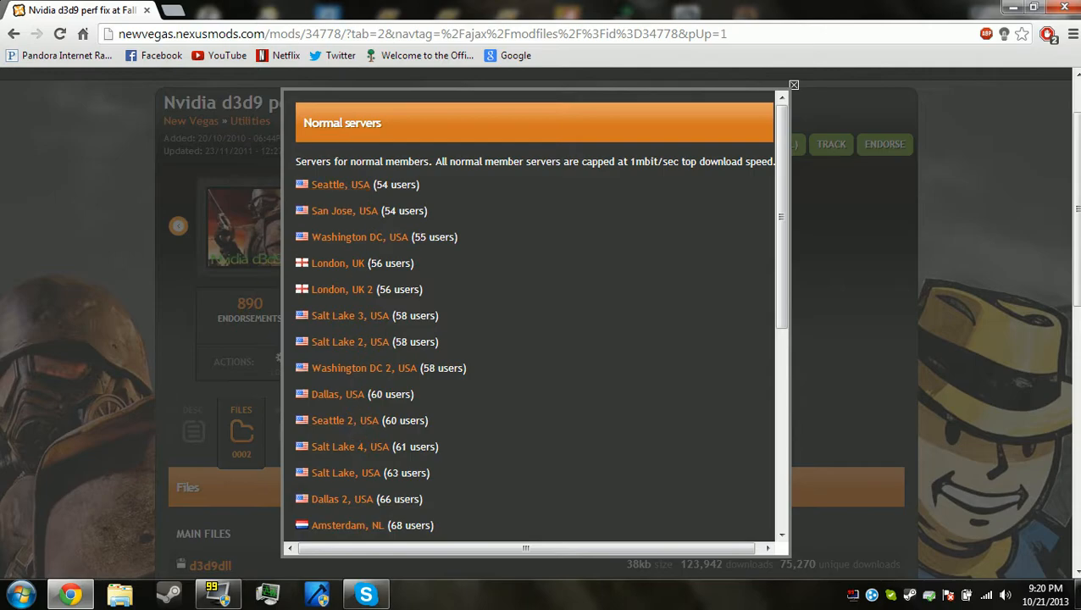
pyautogui.moveTo(447, 224)
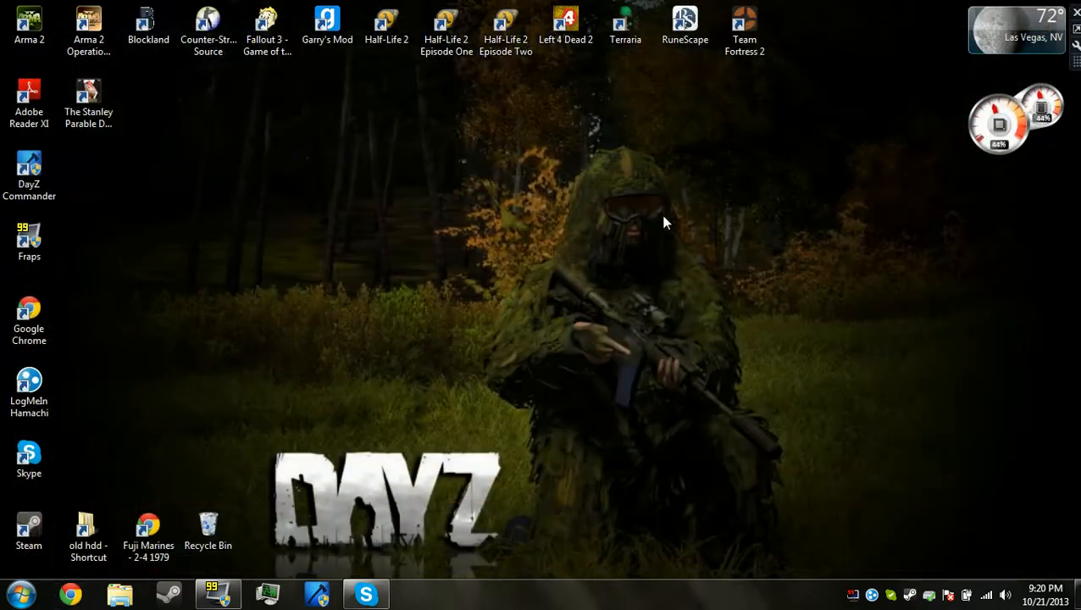
# From Start > Computer, list the d3d9 dll files in Downloads by searching 'd3'
pyautogui.click(29, 19)
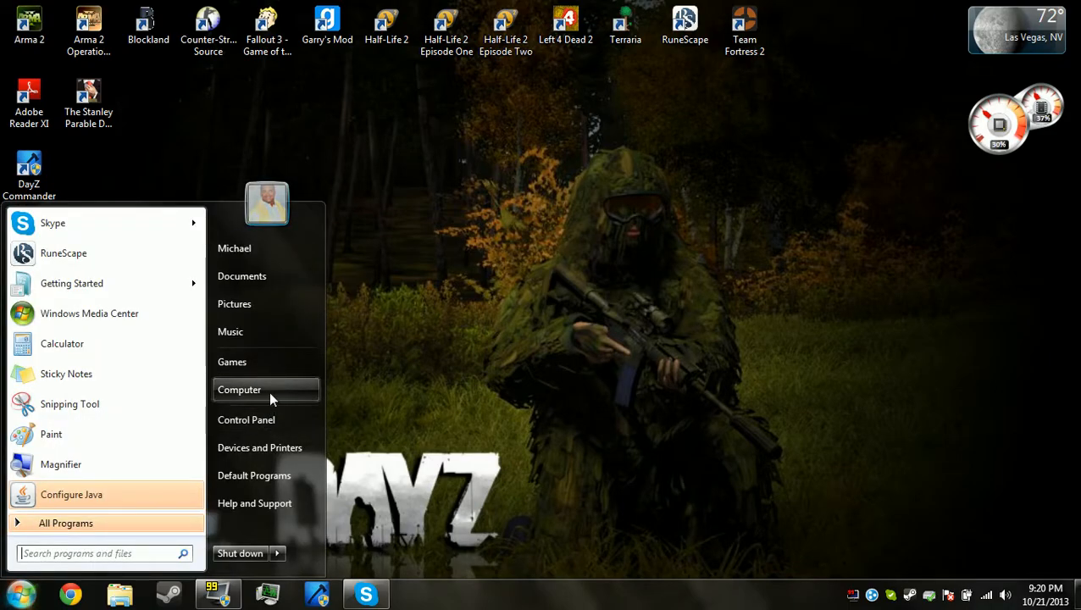
pyautogui.click(240, 389)
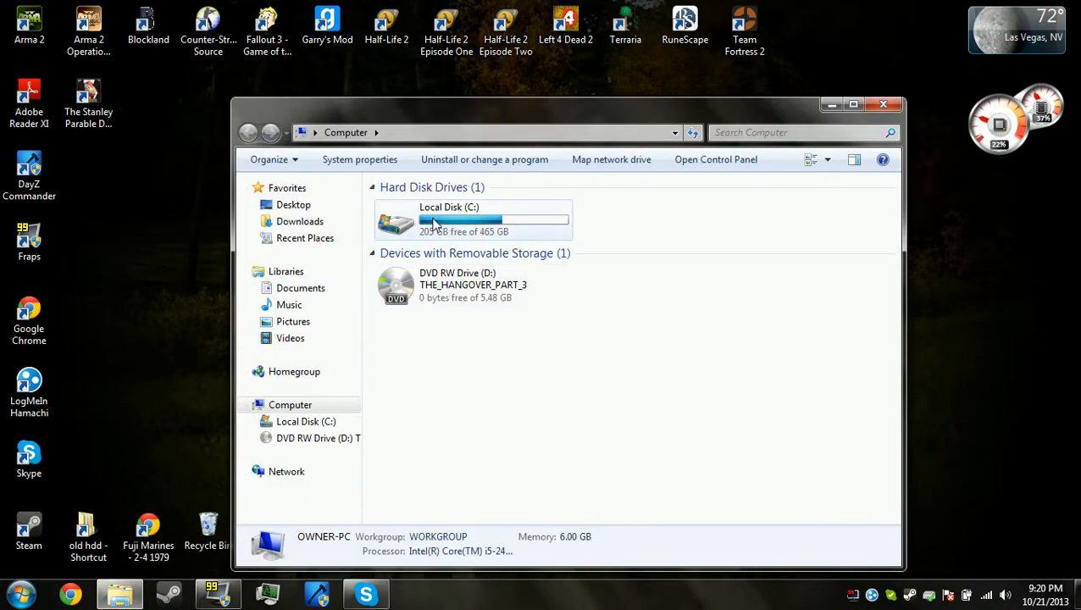
pyautogui.click(298, 220)
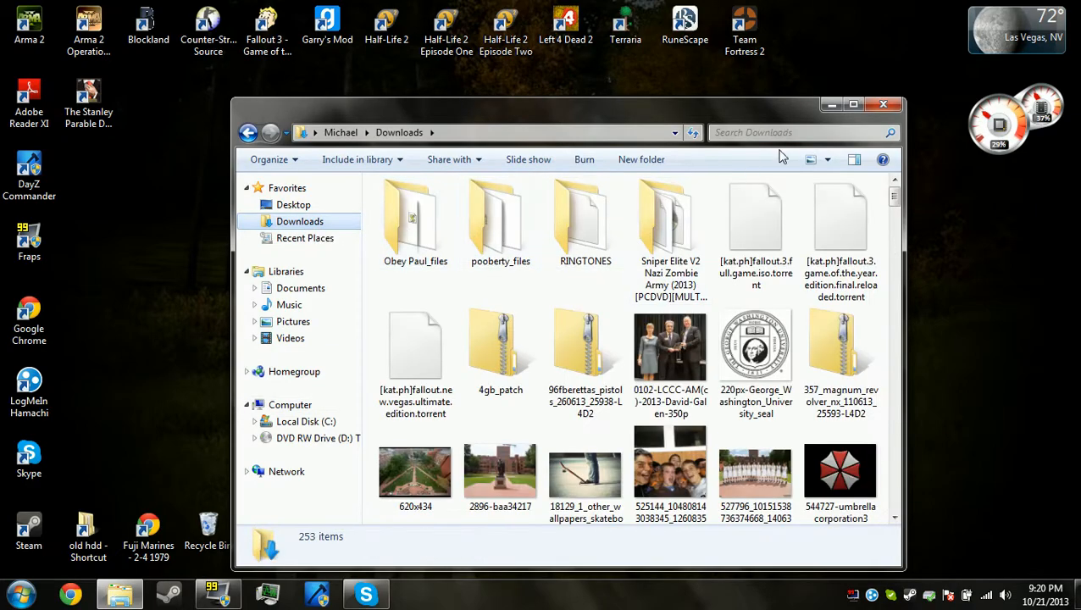
pyautogui.write('d3d9')
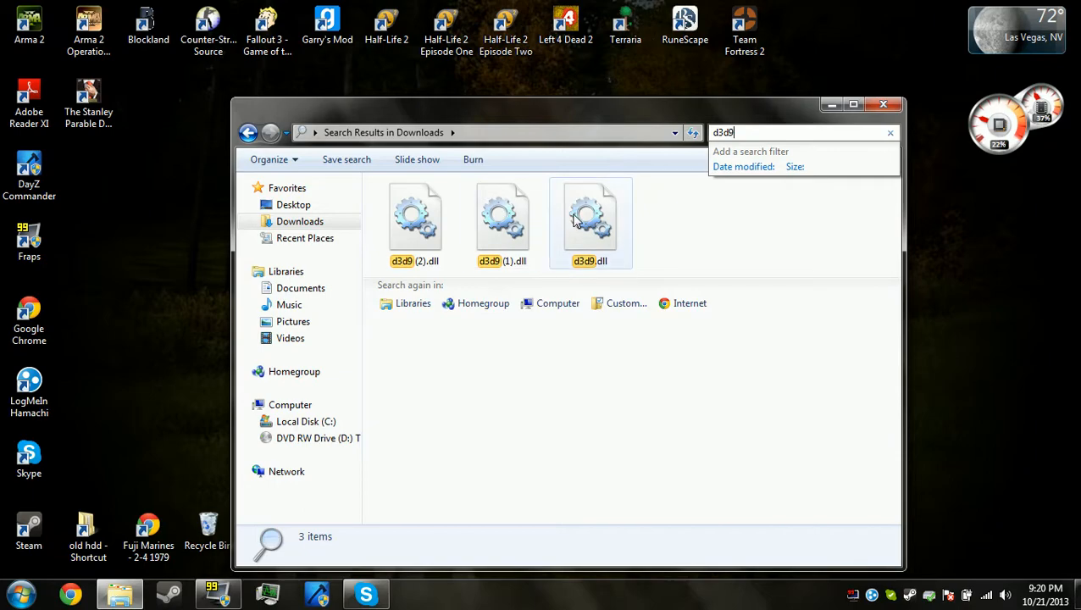
pyautogui.click(590, 218)
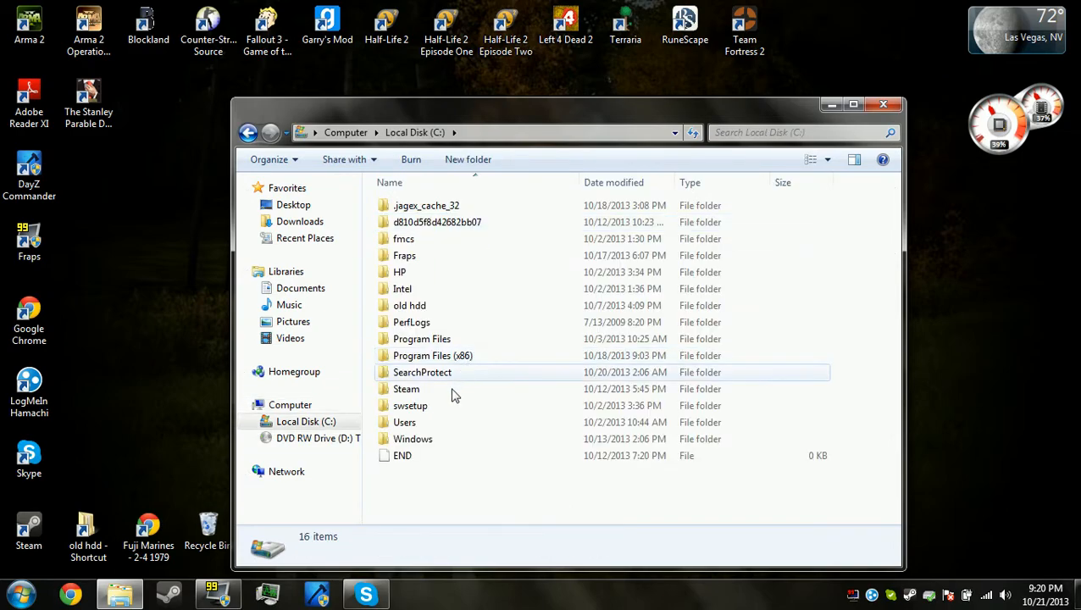
# Navigate into the Steam folder and then its SteamApps subfolder toward PAYDAY 2 Demo
pyautogui.doubleClick(432, 356)
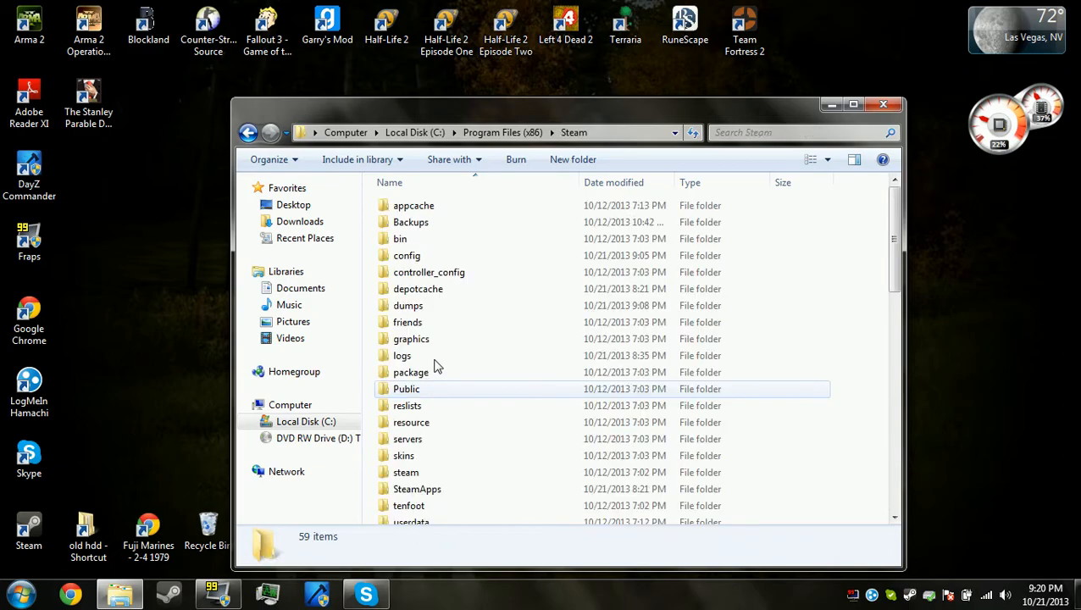
pyautogui.click(416, 447)
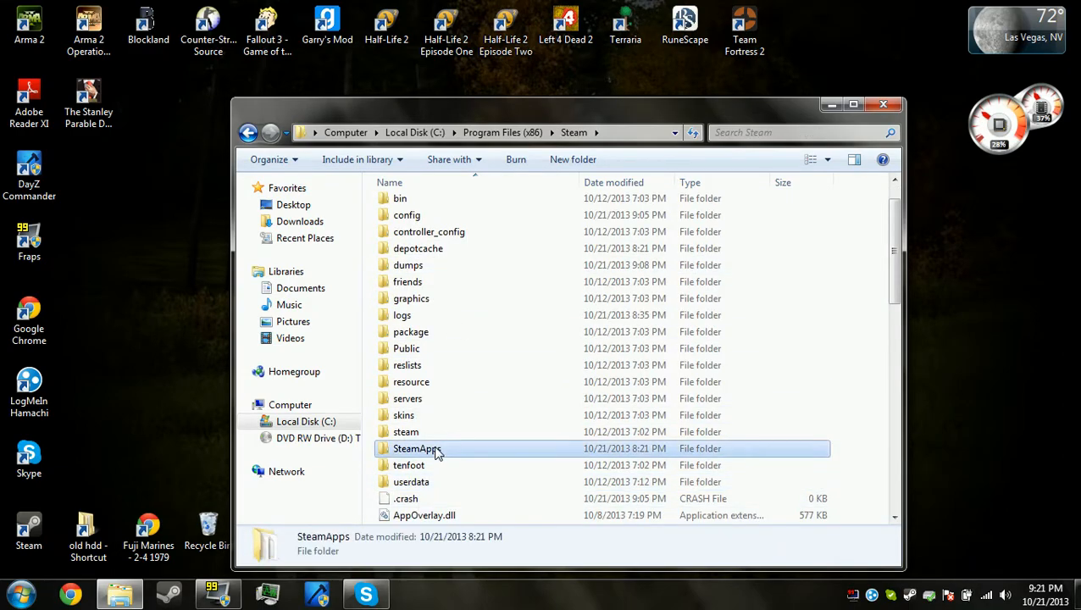
pyautogui.doubleClick(413, 447)
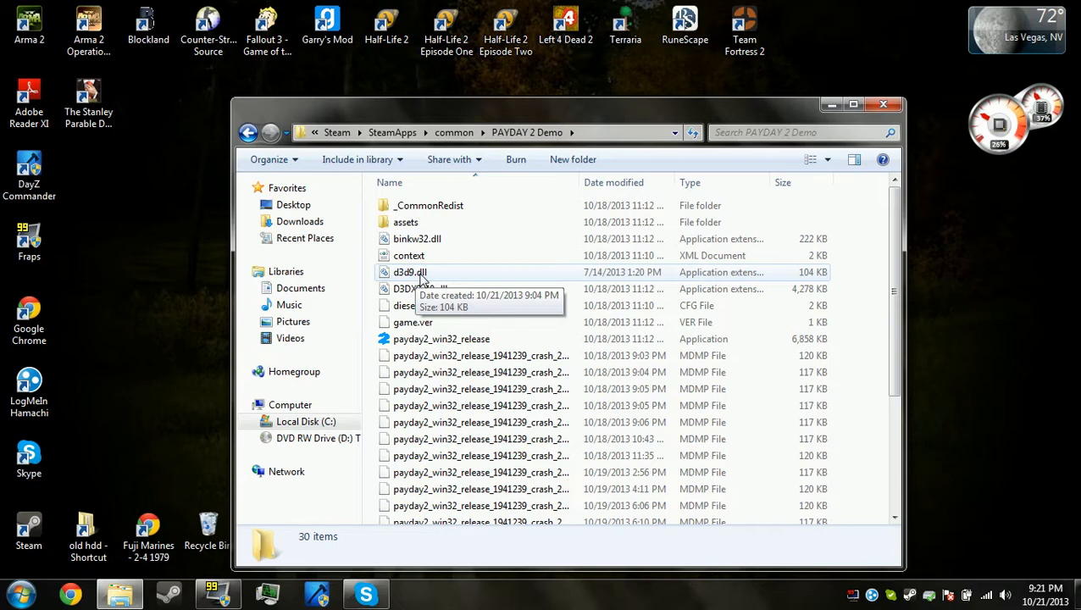
pyautogui.moveTo(376, 288)
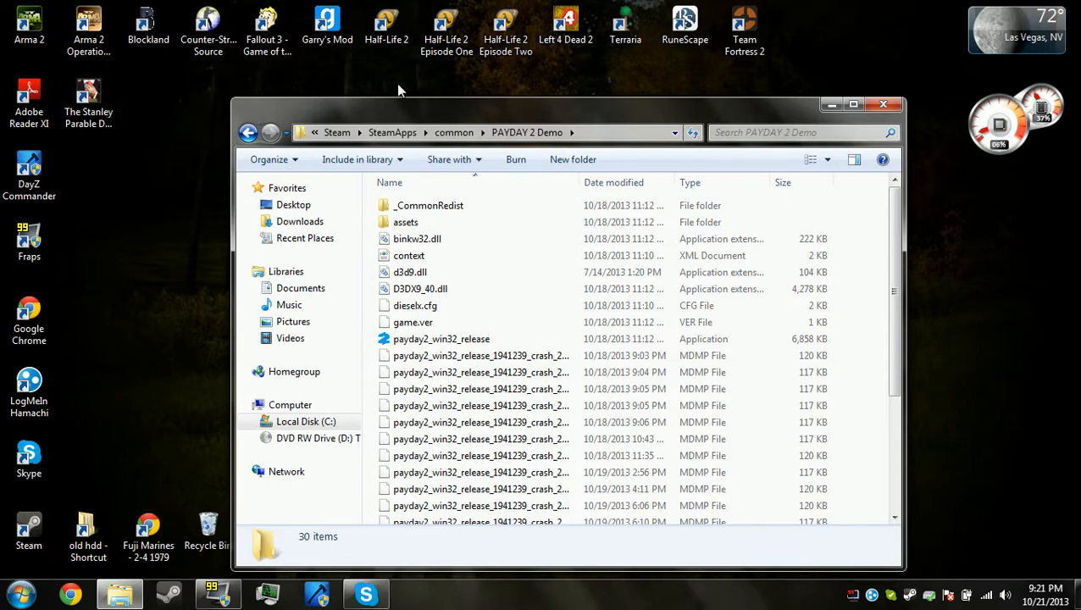
pyautogui.moveTo(884, 105)
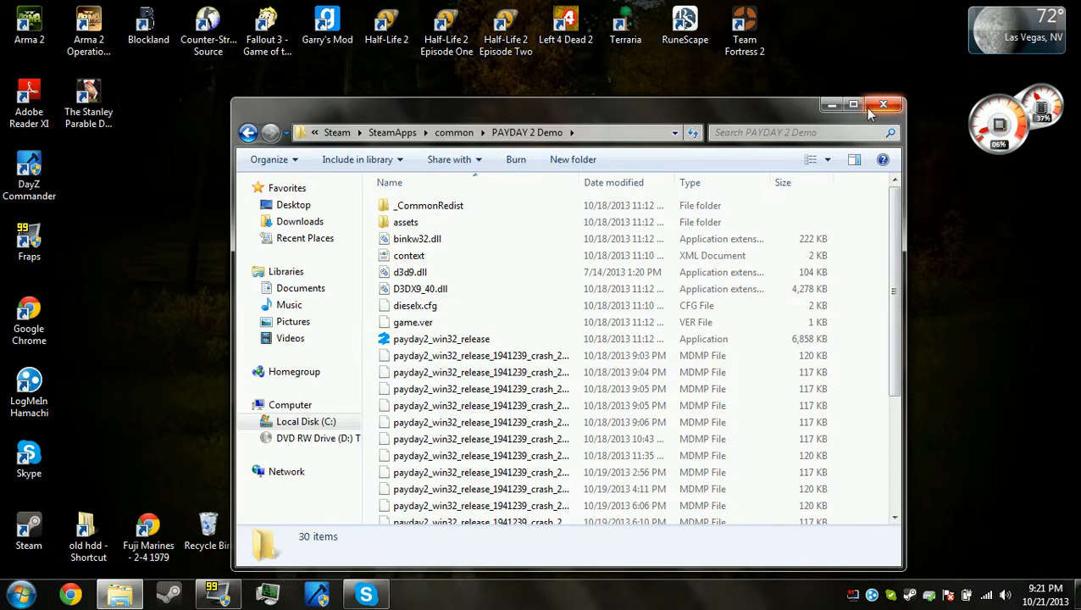